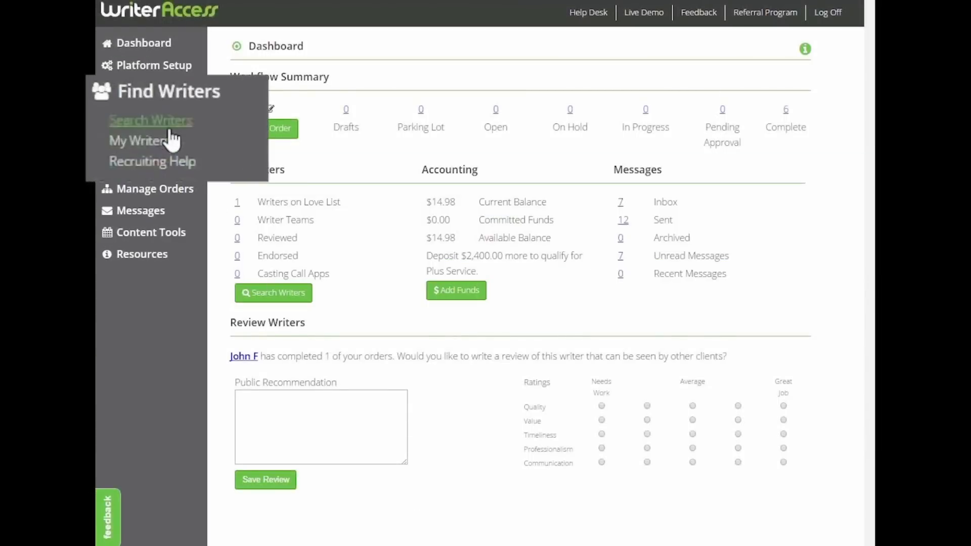
Go to the Search Writers page from the Find Writers sidebar menu
{"action": "left_click", "coordinate": [151, 120]}
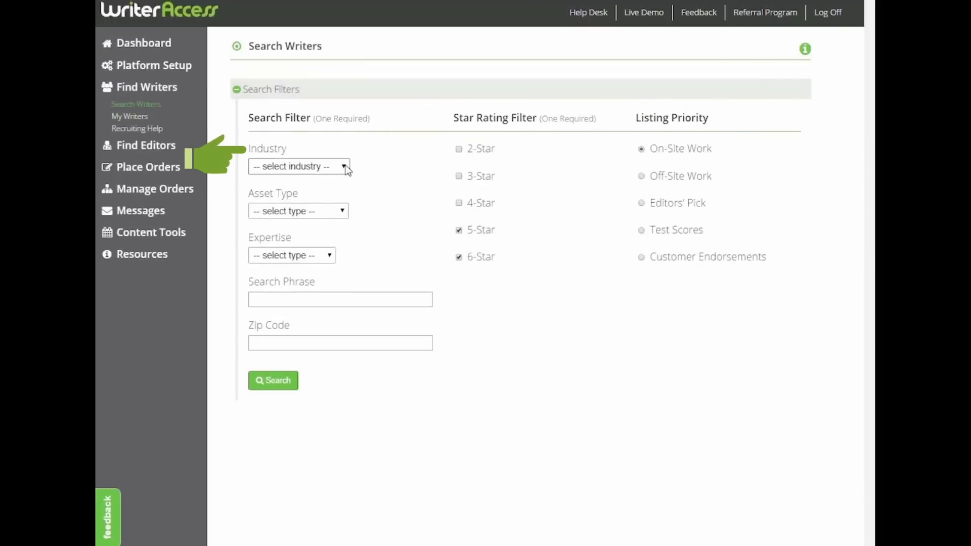
Set Industry to Banking and Asset Type to Blog Post
{"action": "left_click", "coordinate": [298, 166]}
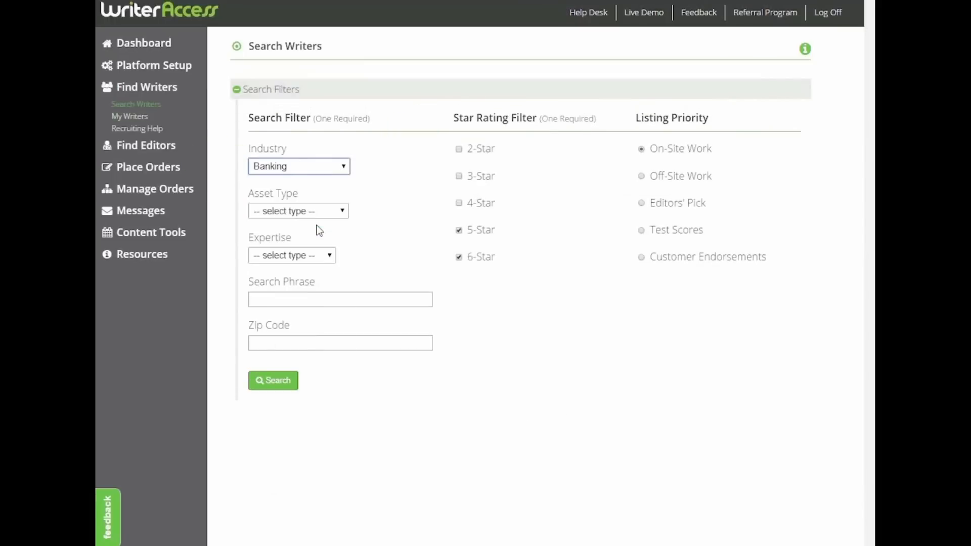
{"action": "left_click", "coordinate": [298, 210]}
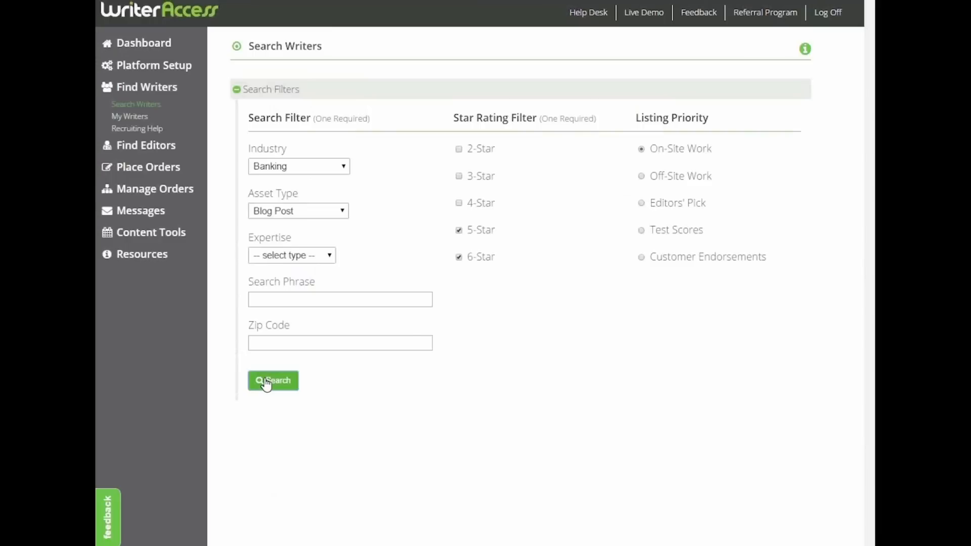
{"action": "left_click", "coordinate": [272, 381]}
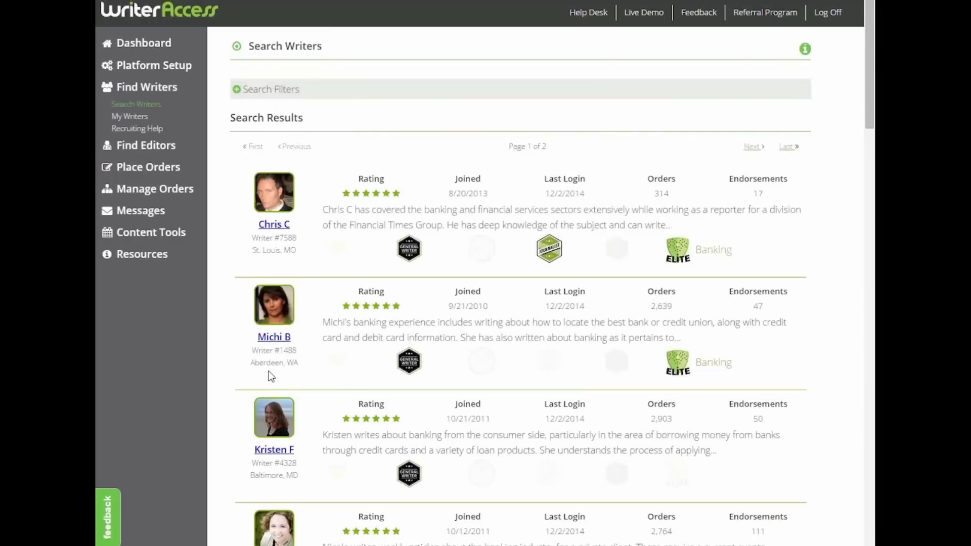
{"action": "mouse_move", "coordinate": [375, 264]}
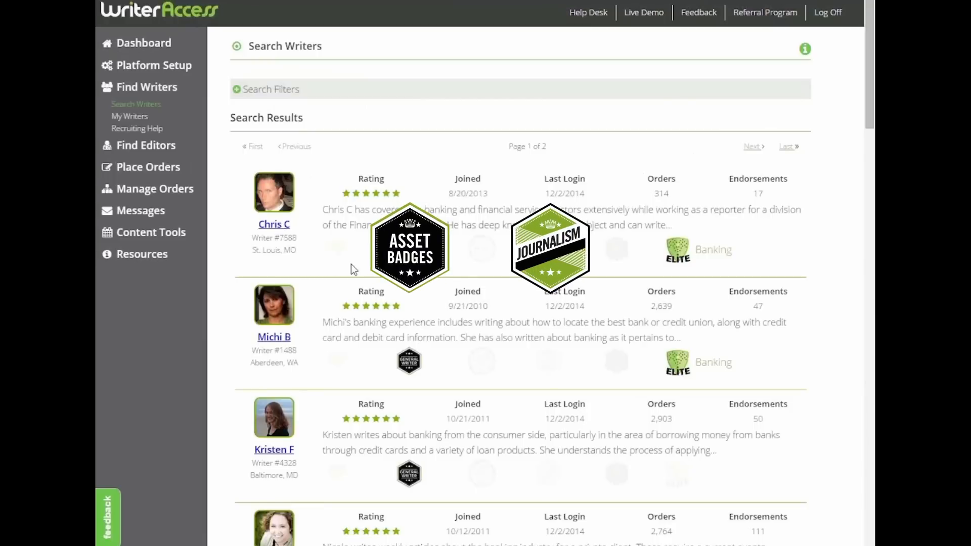
{"action": "left_click", "coordinate": [274, 224]}
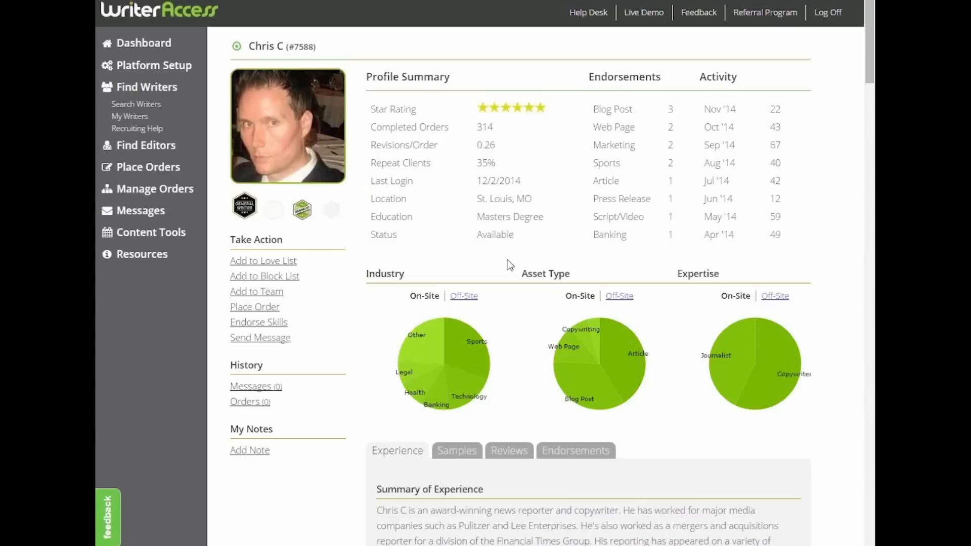
{"action": "scroll", "scroll_direction": "down", "scroll_amount": 3}
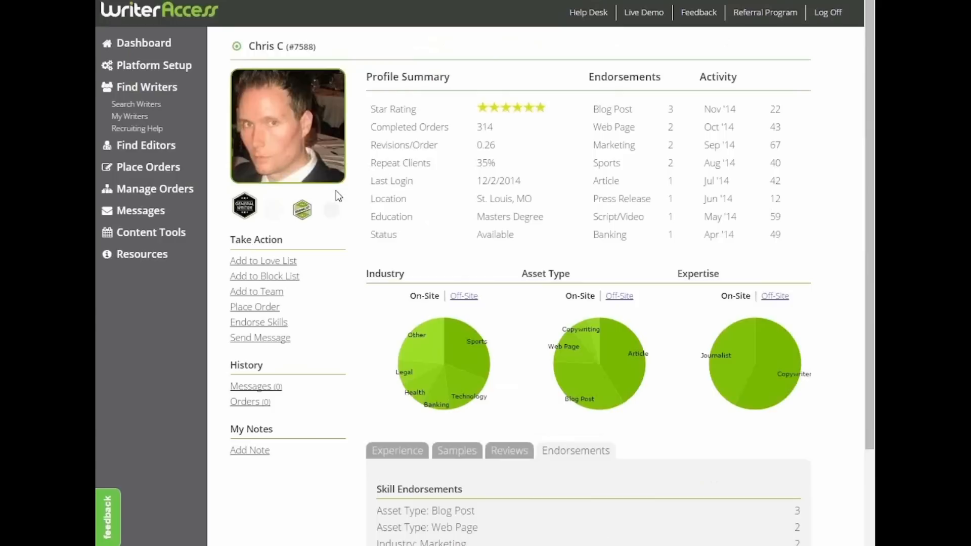
{"action": "mouse_move", "coordinate": [339, 175]}
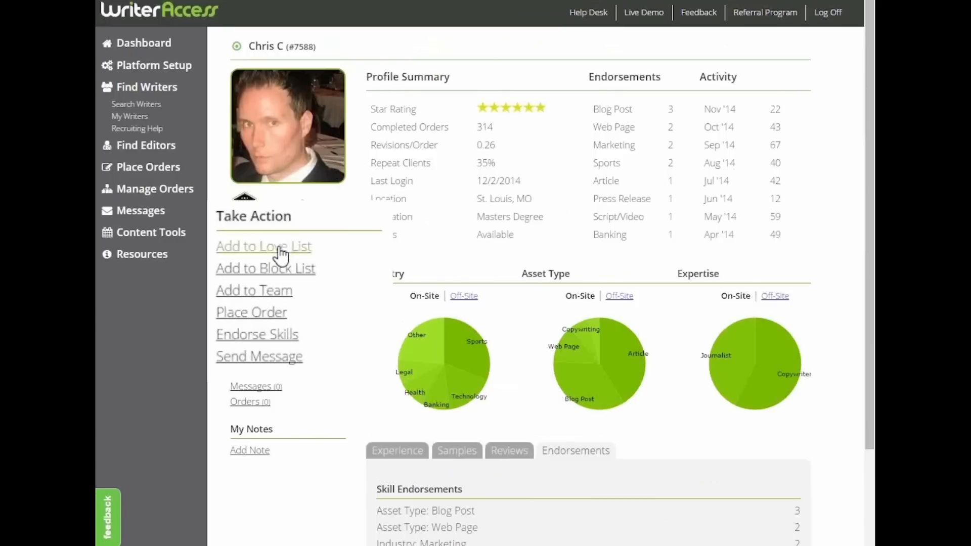
{"action": "left_click", "coordinate": [263, 245]}
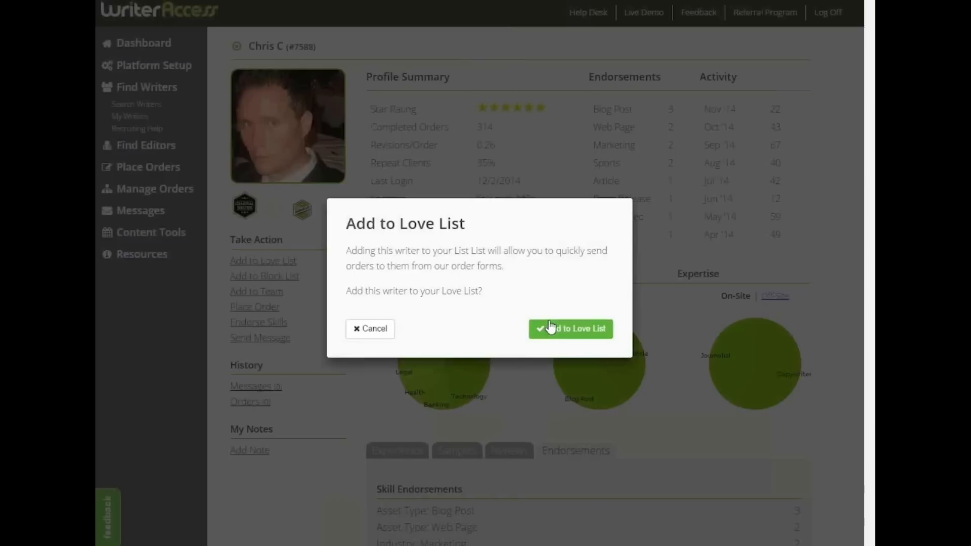
{"action": "left_click", "coordinate": [570, 329]}
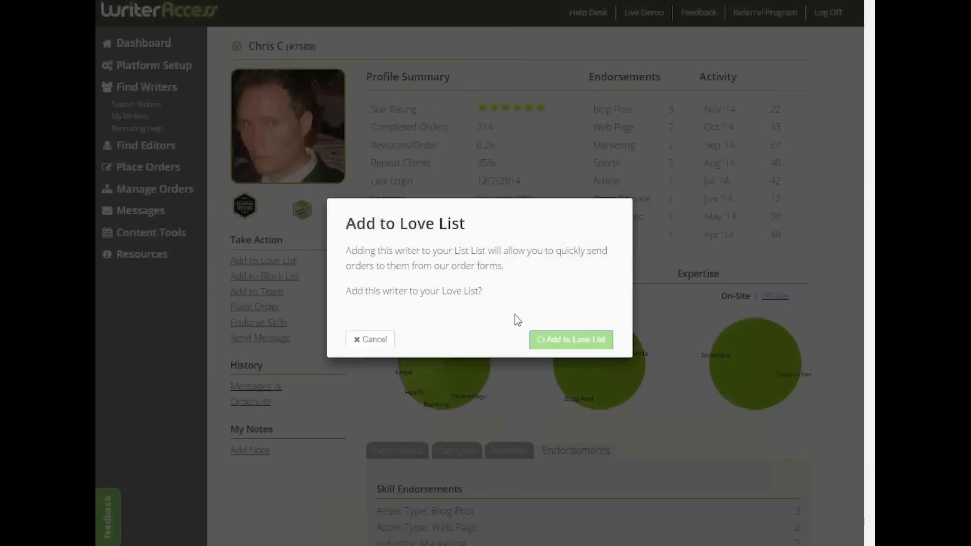
{"action": "left_click", "coordinate": [569, 340]}
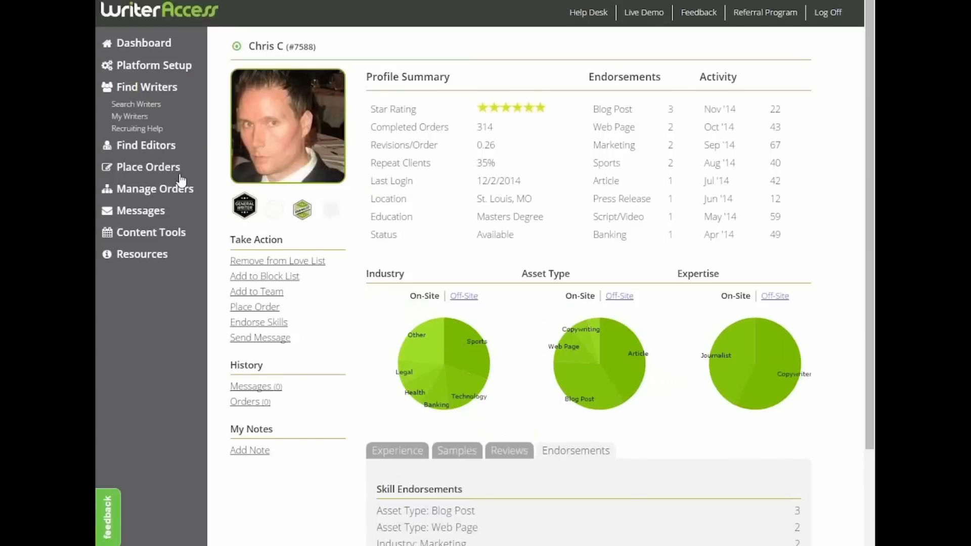
Bring up the Place Orders options in the sidebar
{"action": "left_click", "coordinate": [148, 167]}
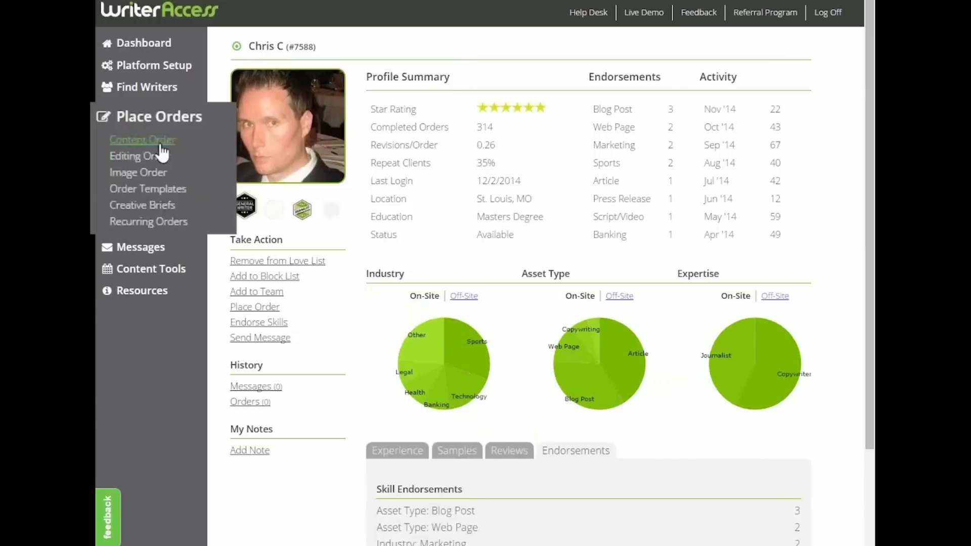